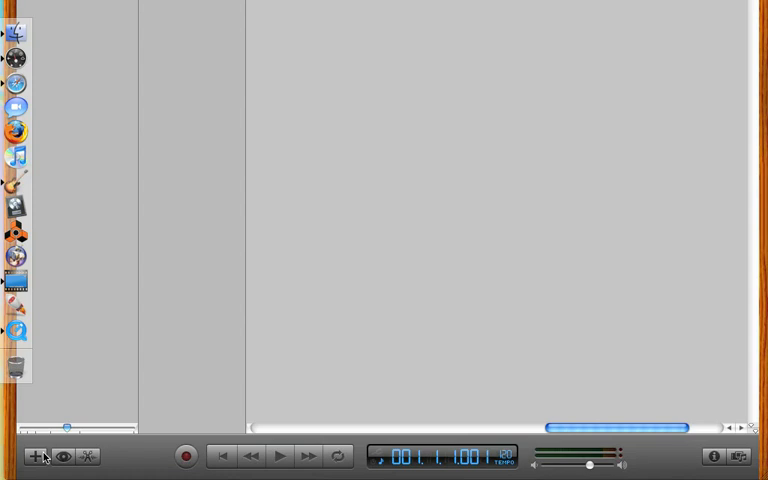
- Add a new Real Instrument track named No Effects below Grand Piano for recording audio
{"action": "left_click", "coordinate": [36, 456]}
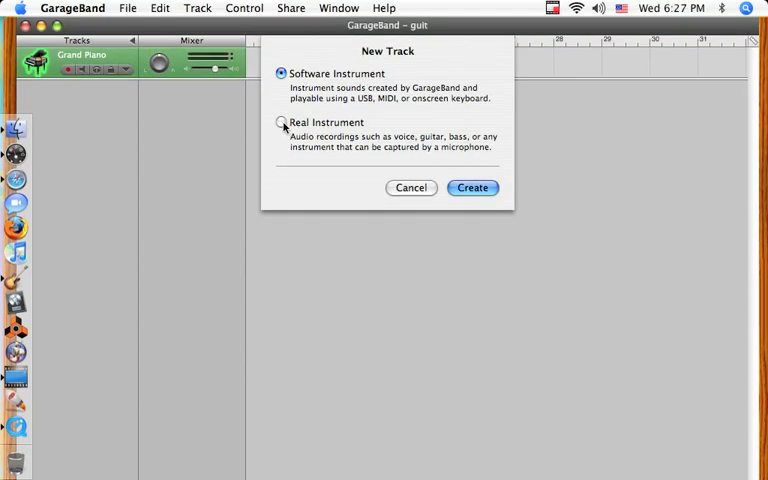
{"action": "left_click", "coordinate": [280, 122]}
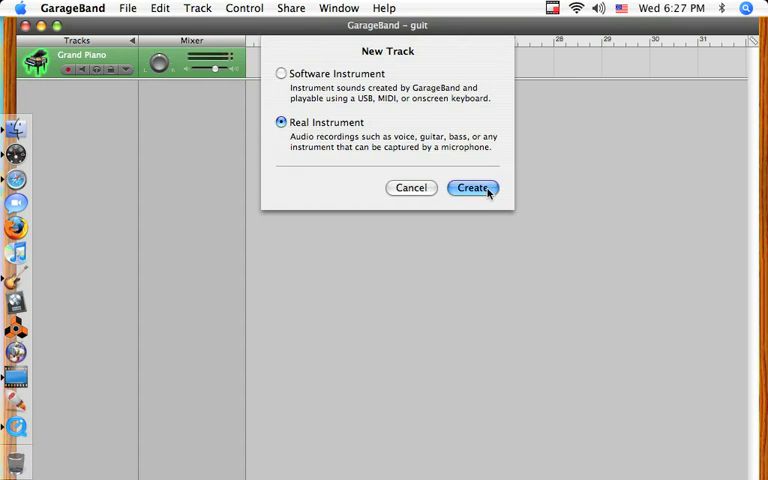
{"action": "left_click", "coordinate": [472, 188]}
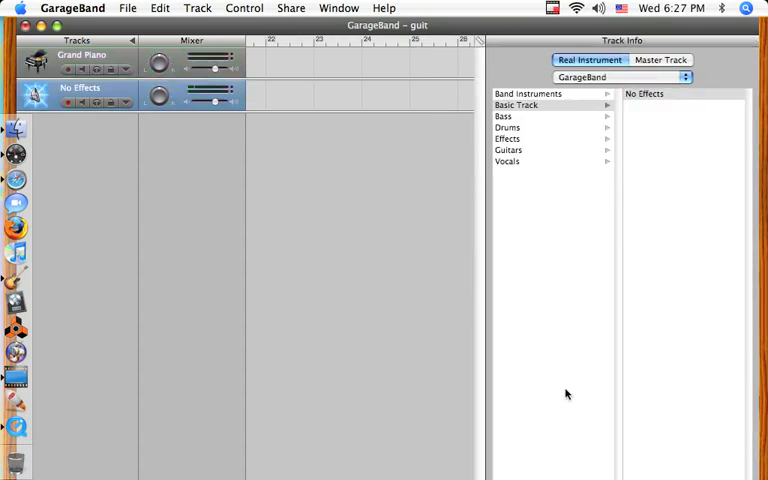